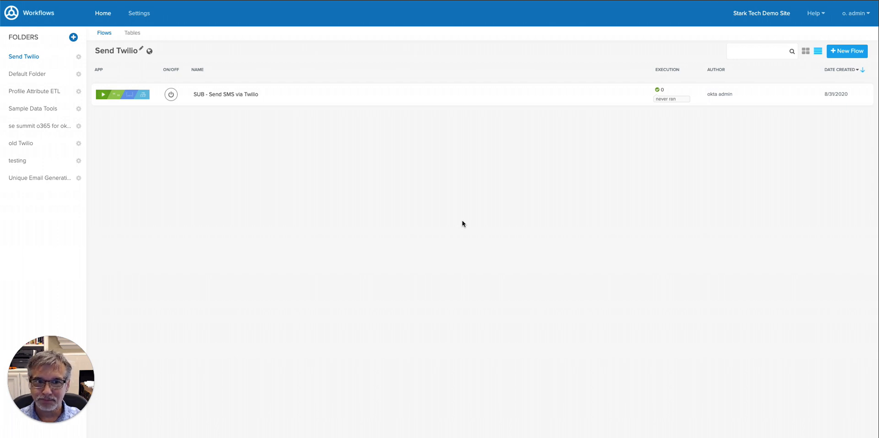
mouse_move(519, 202)
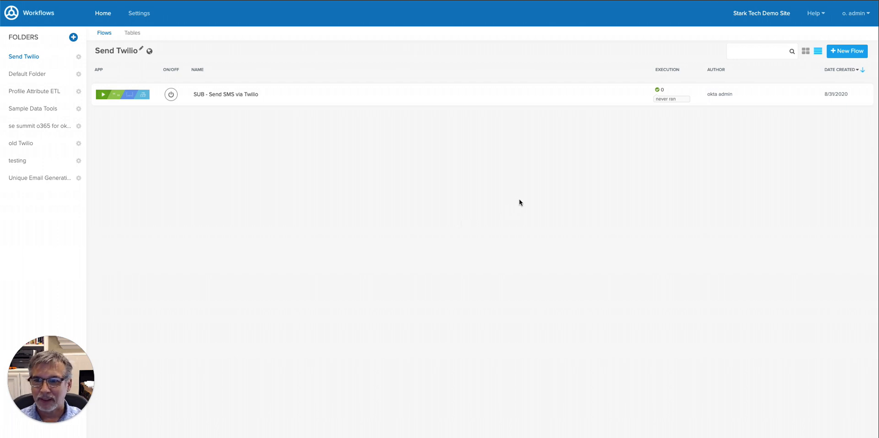
mouse_move(339, 98)
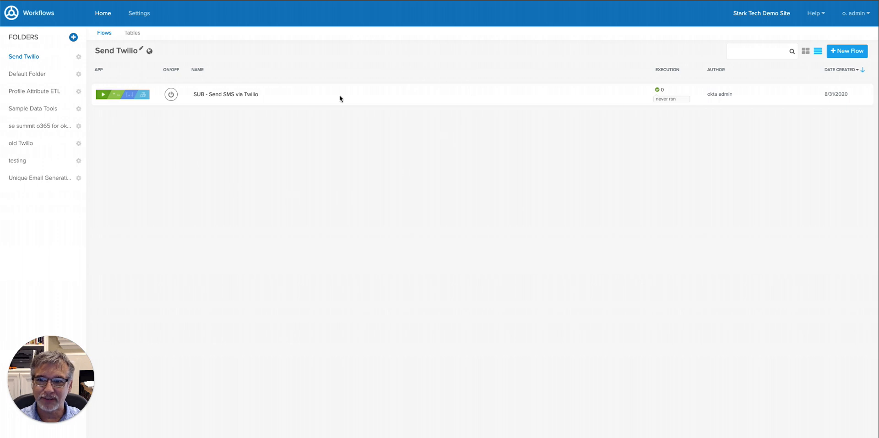
mouse_move(437, 158)
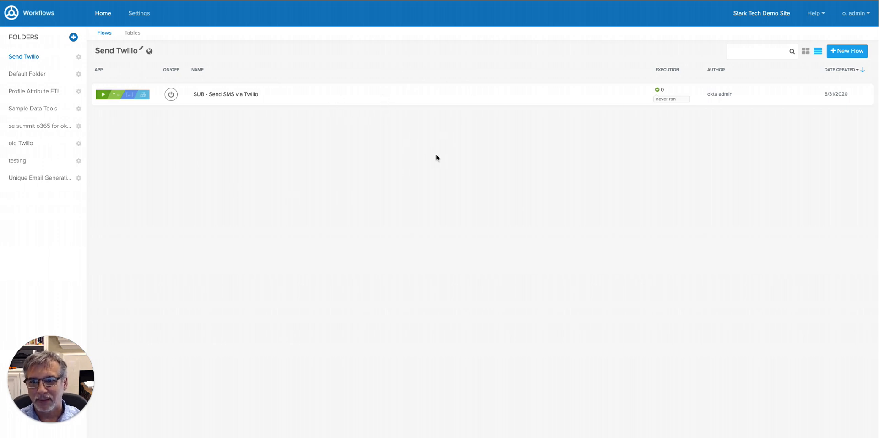
mouse_move(543, 11)
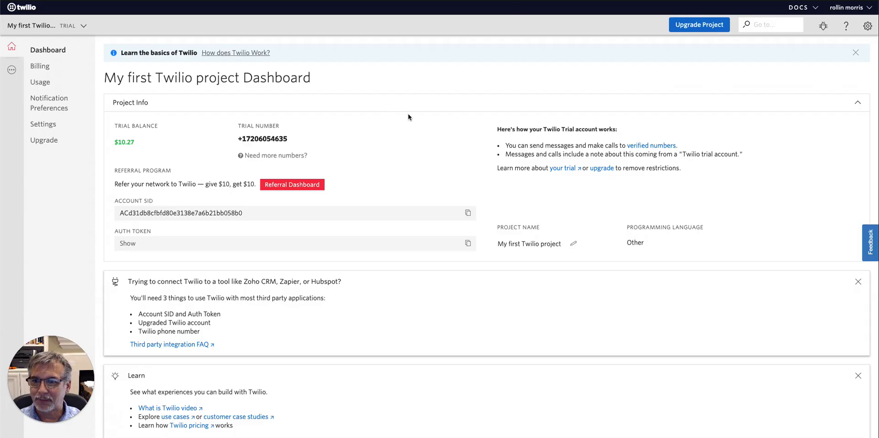
mouse_move(413, 78)
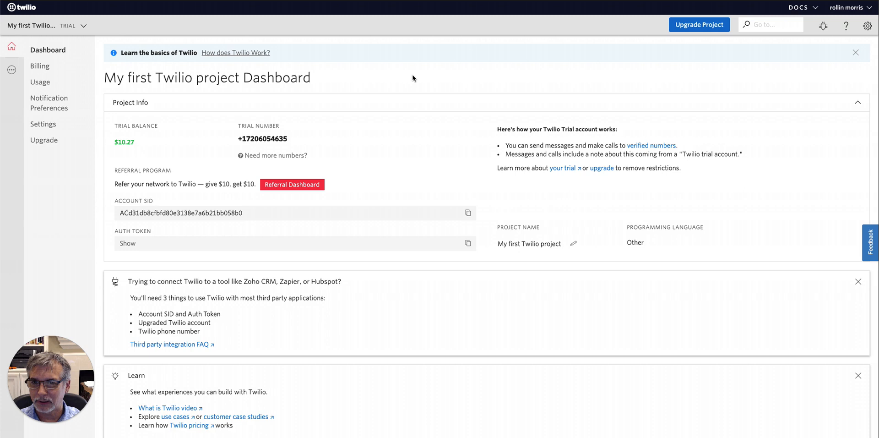
mouse_move(406, 84)
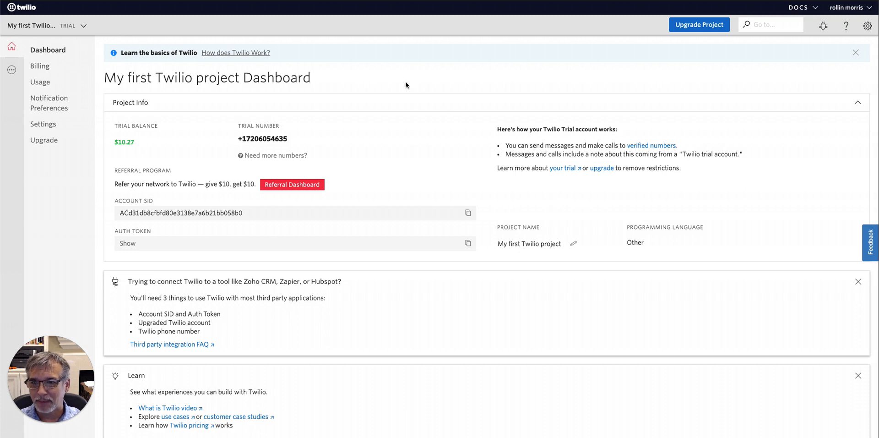
mouse_move(408, 89)
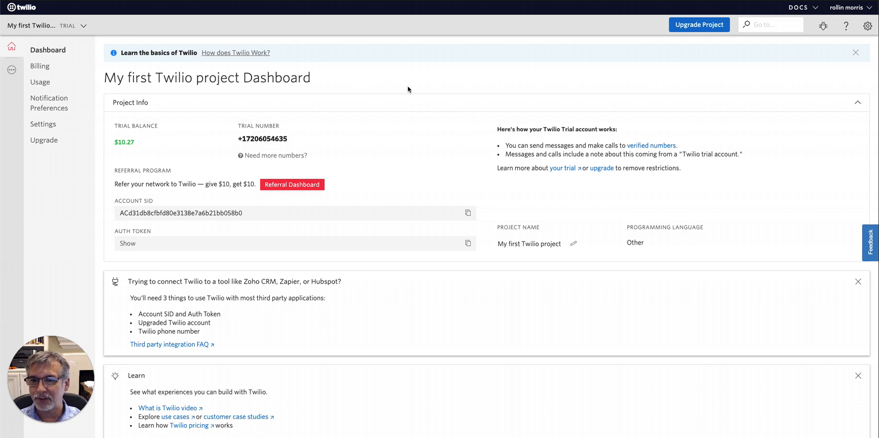
mouse_move(313, 148)
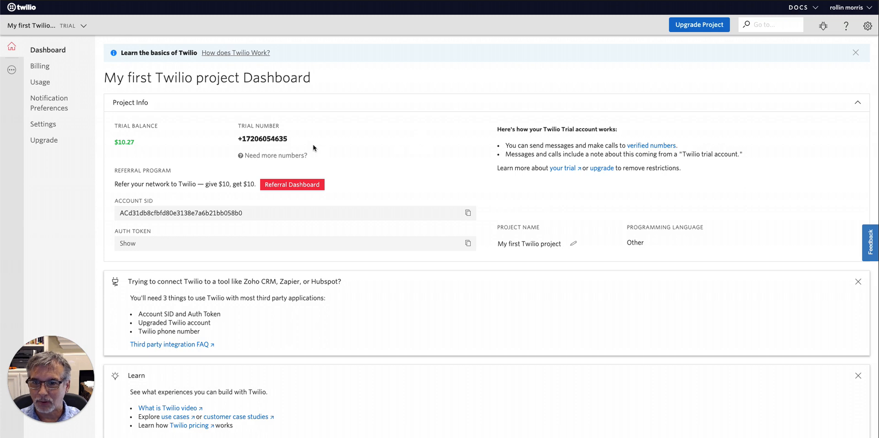
mouse_move(405, 218)
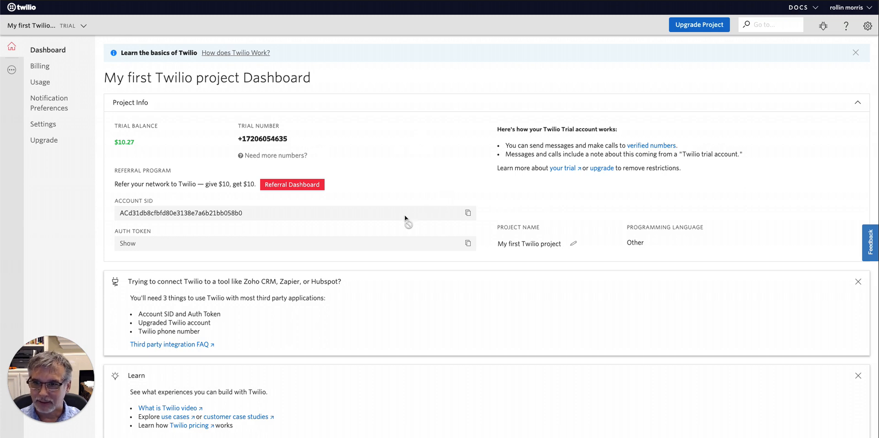
mouse_move(418, 220)
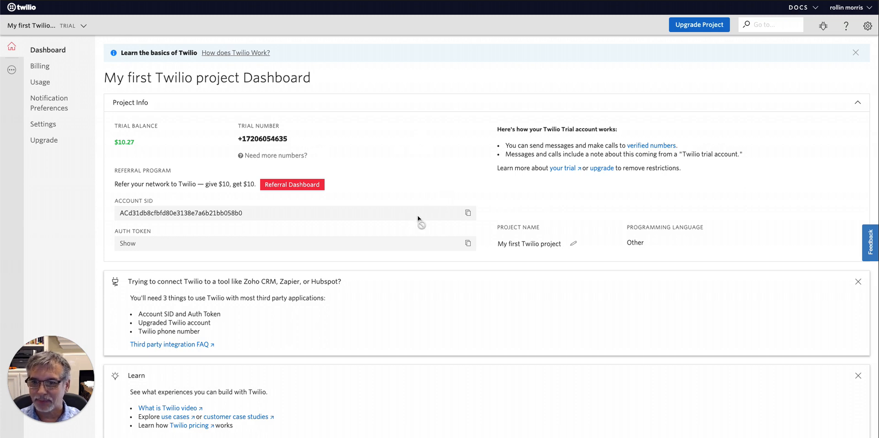
mouse_move(383, 259)
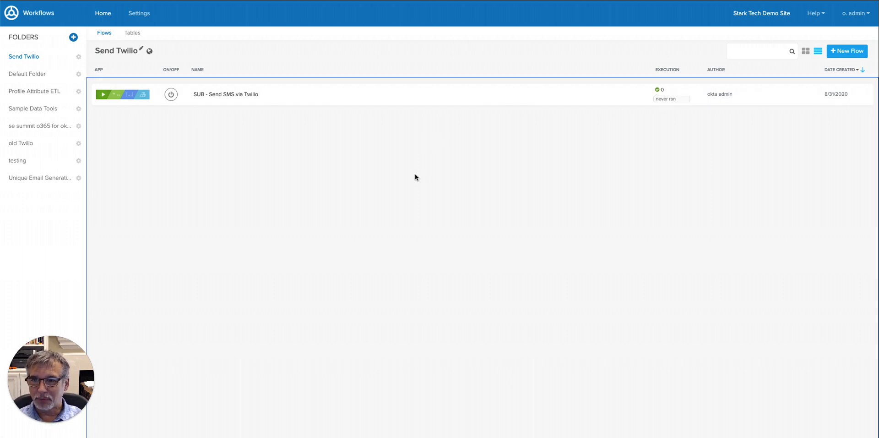
mouse_move(224, 141)
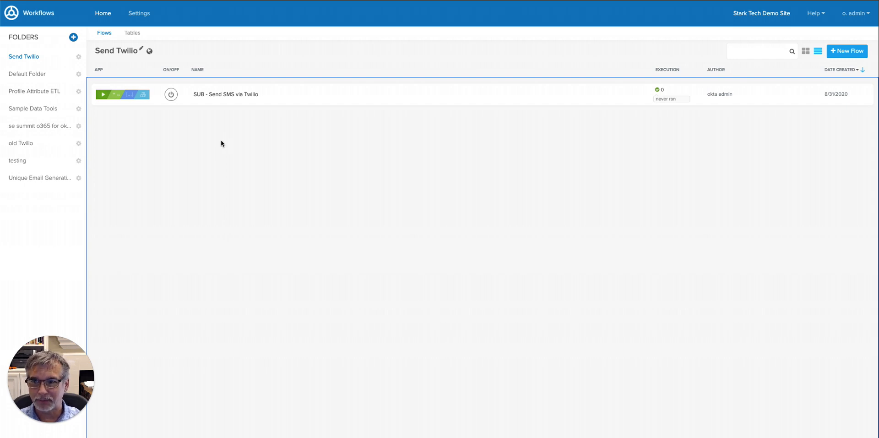
- Go to the Connections settings page listing HTTP Twilio and HTTP No Auth
click(139, 13)
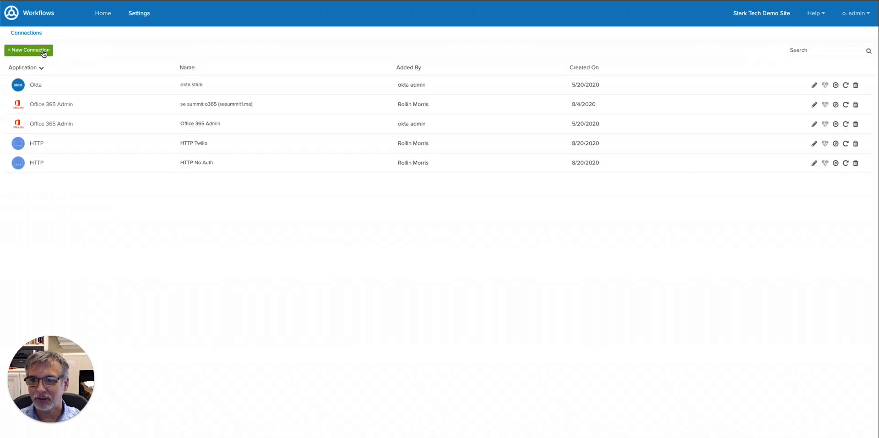
- Begin a new connection and choose HTTP as its app
click(28, 49)
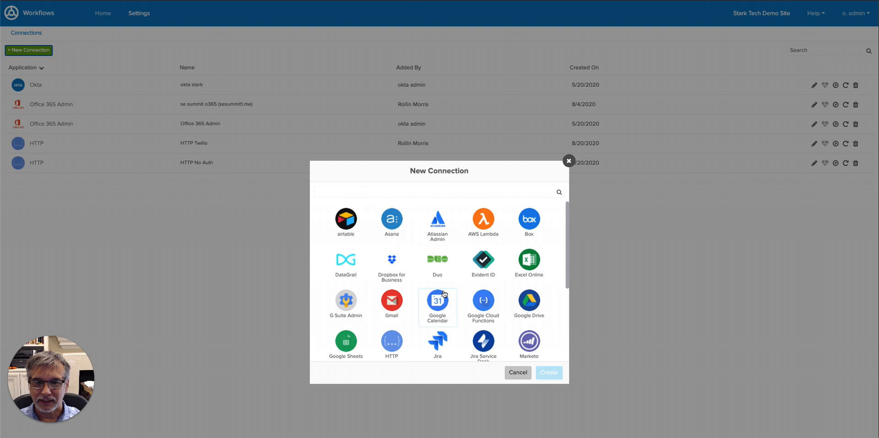
scroll(down, 3)
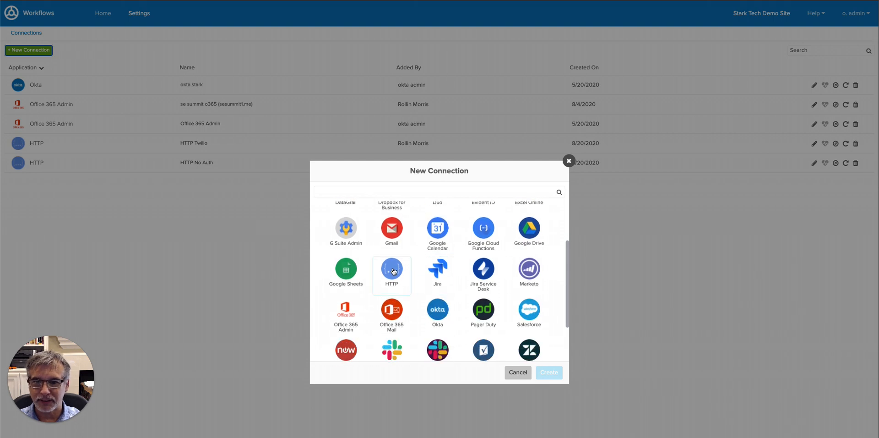
click(391, 268)
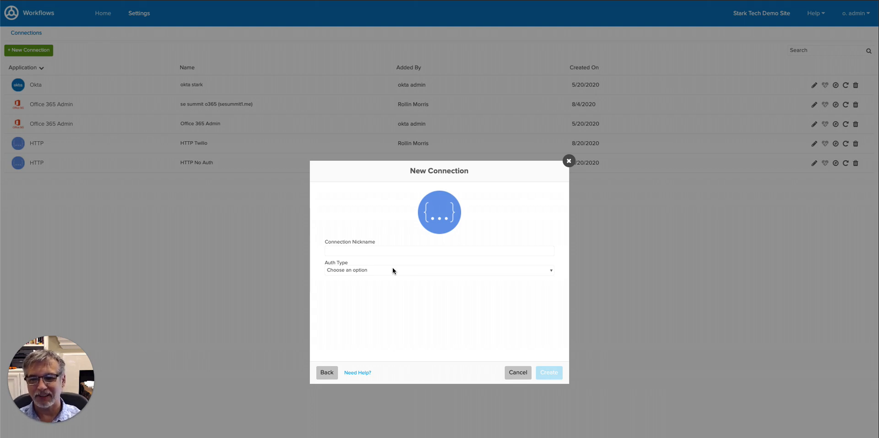
- Fill nickname 'http twilio', Basic auth with username SID, then cancel without saving
click(438, 251)
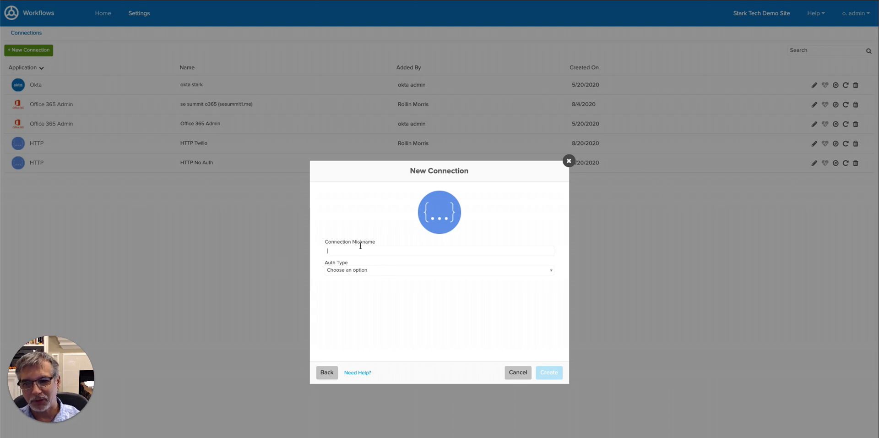
text(http)
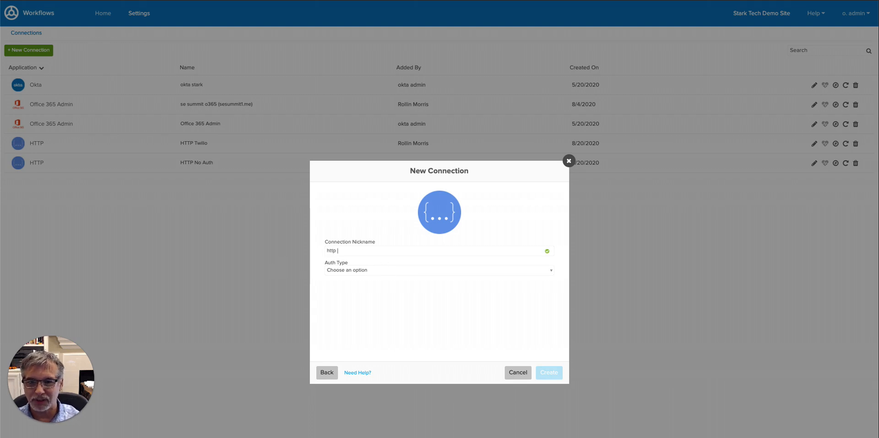
text(twilio)
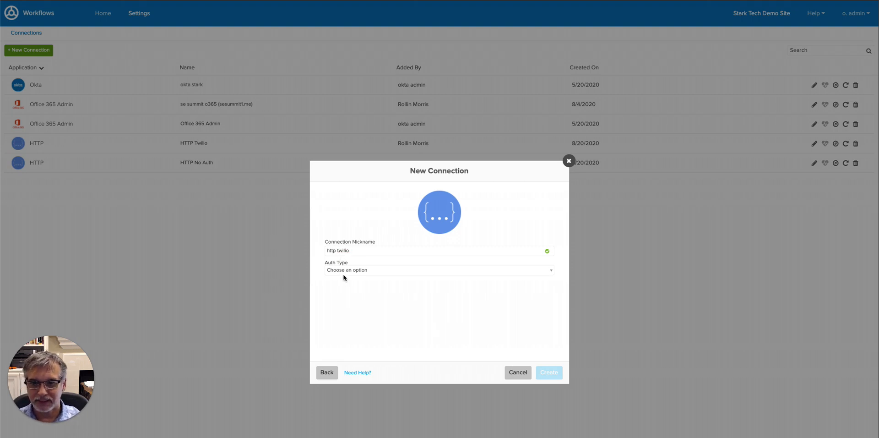
click(437, 269)
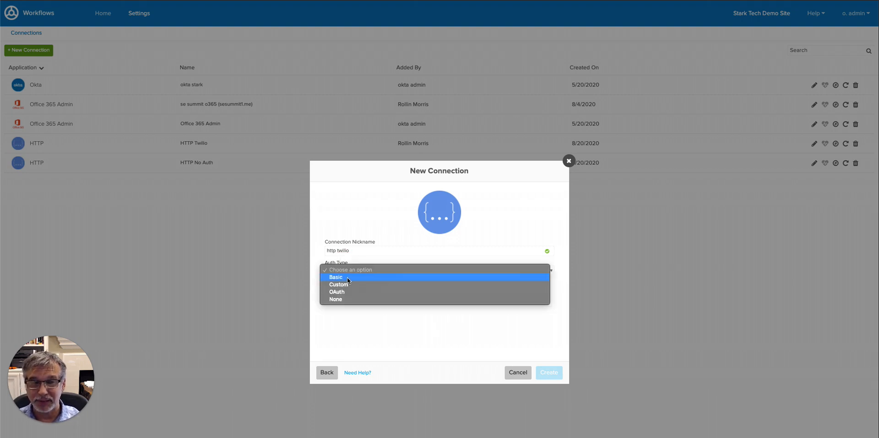
click(335, 277)
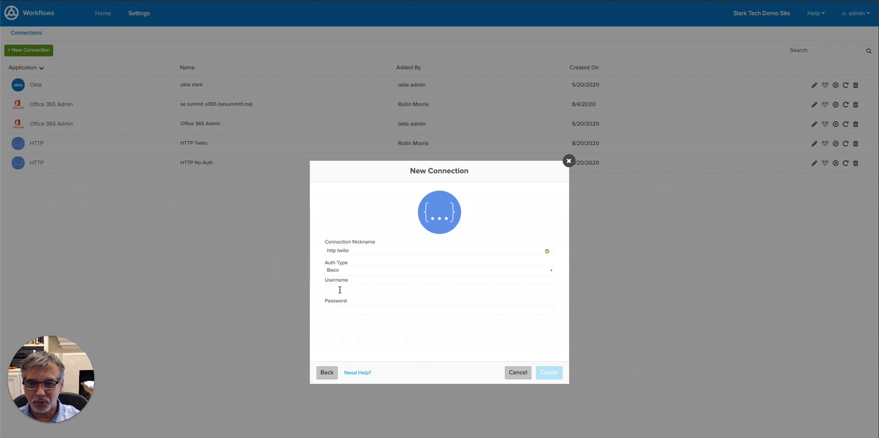
text(SID)
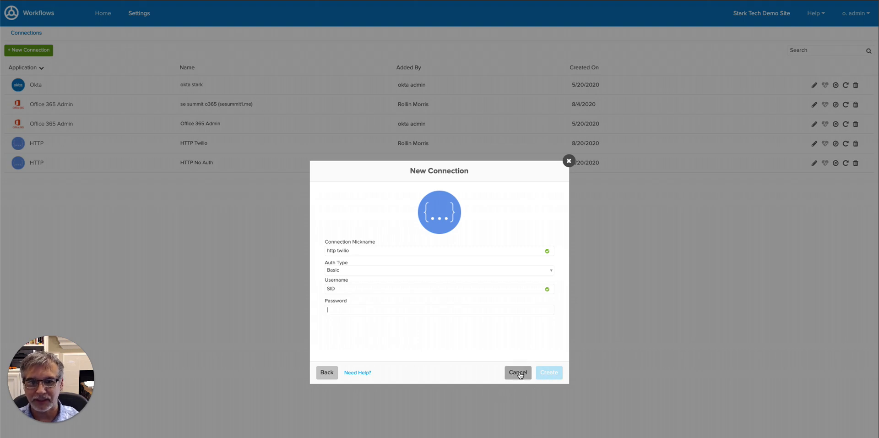
click(516, 371)
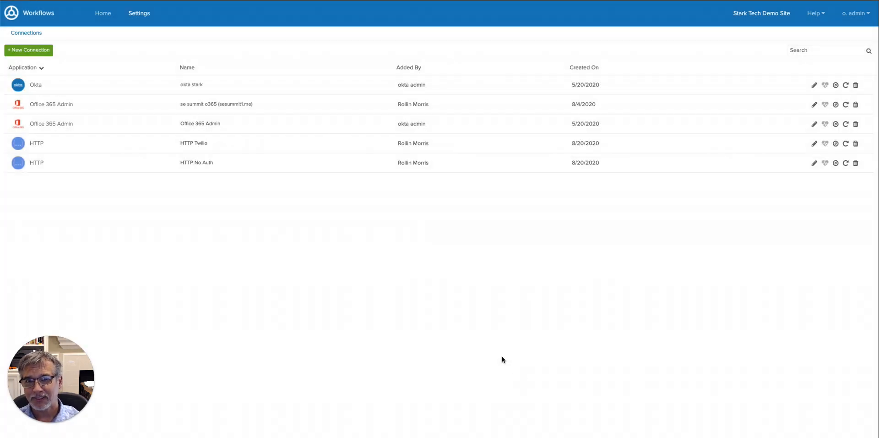
mouse_move(274, 142)
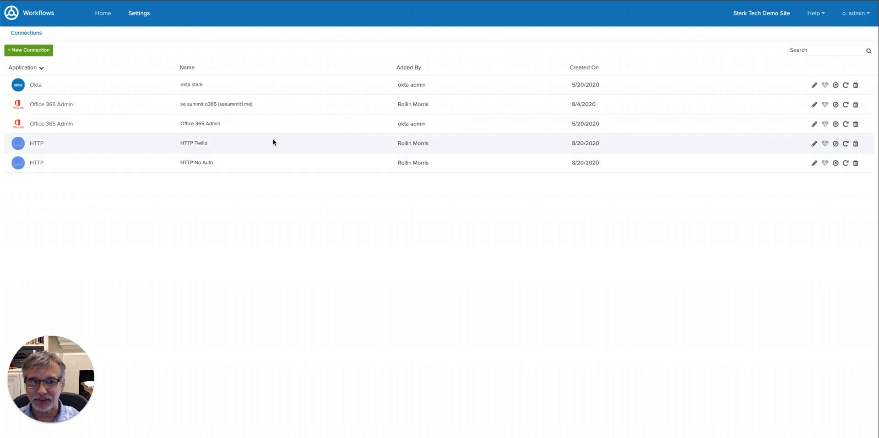
mouse_move(493, 40)
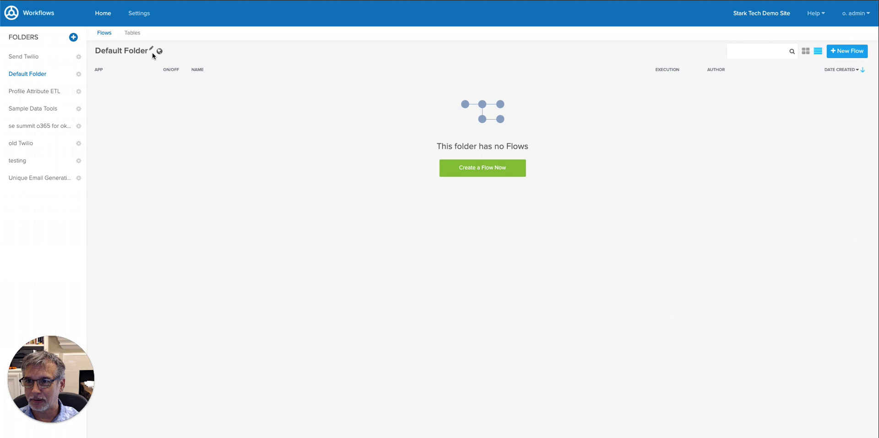
- Return to the Send Twilio folder on the home flows page
click(24, 57)
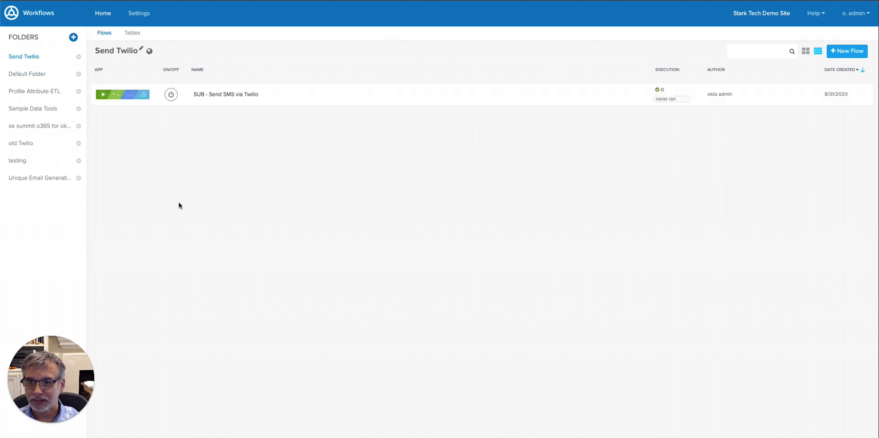
mouse_move(312, 99)
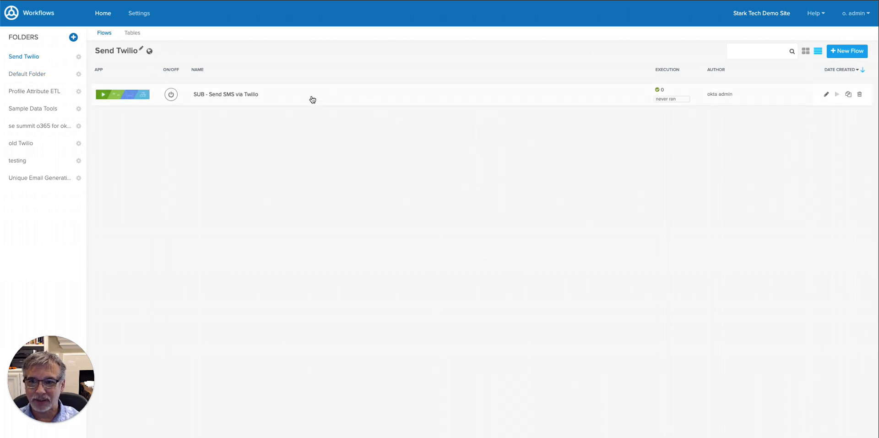
- Load the SUB - Send SMS via Twilio flow in the flow editor
click(225, 93)
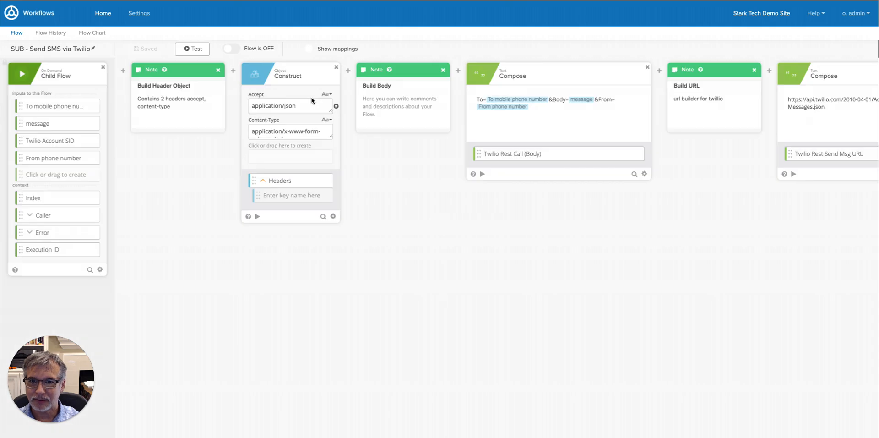
mouse_move(553, 362)
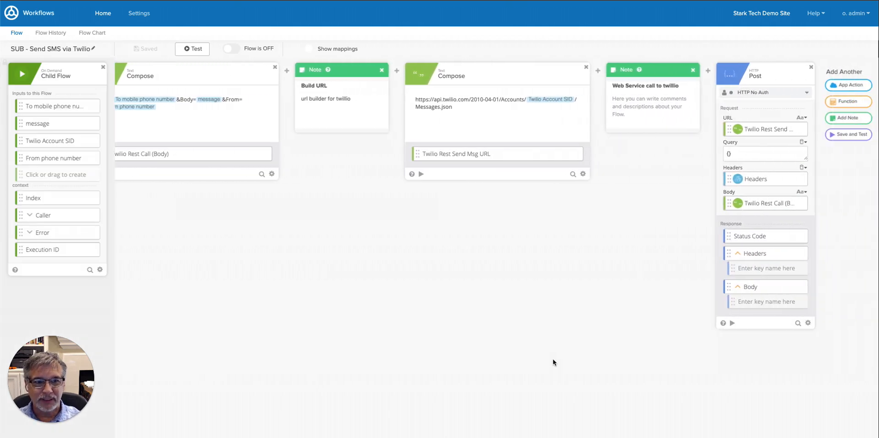
mouse_move(760, 77)
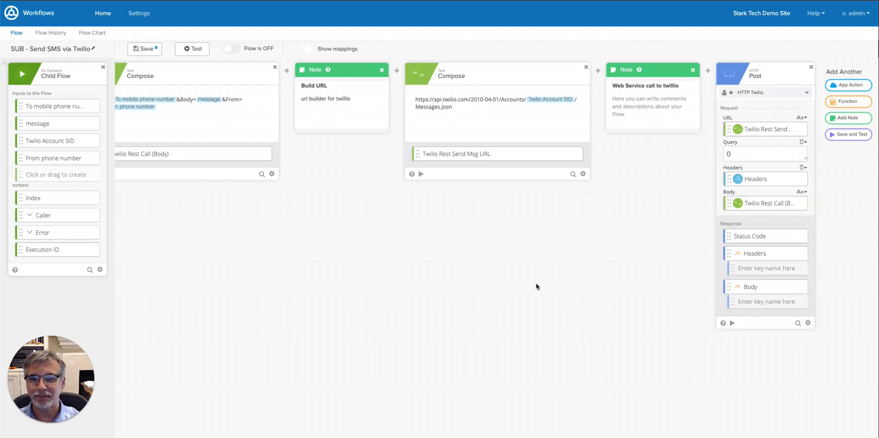
mouse_move(388, 326)
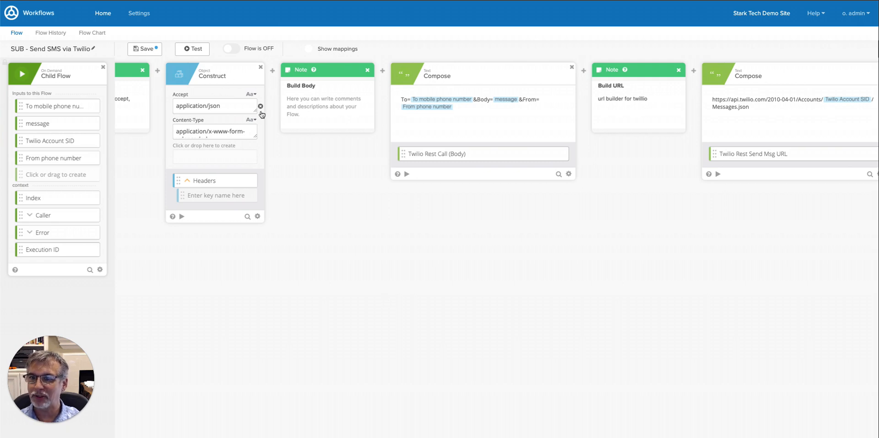
mouse_move(296, 131)
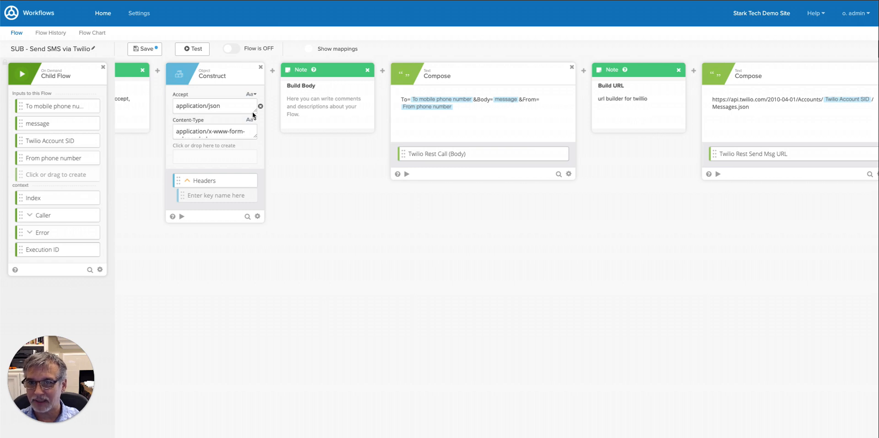
mouse_move(235, 118)
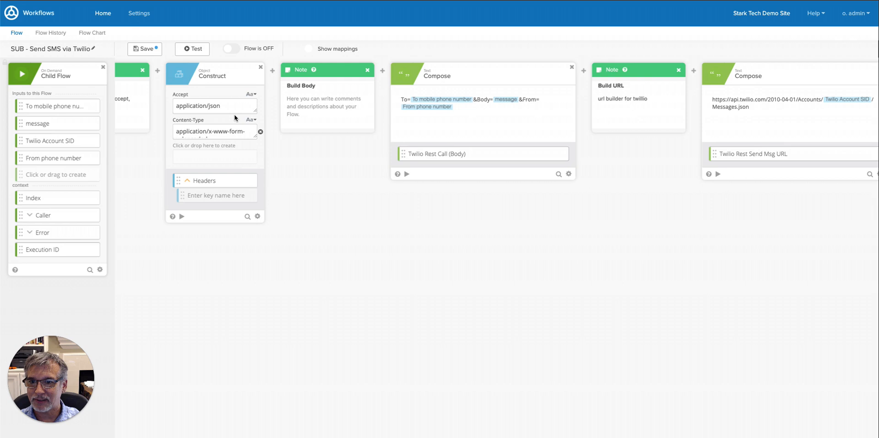
mouse_move(255, 138)
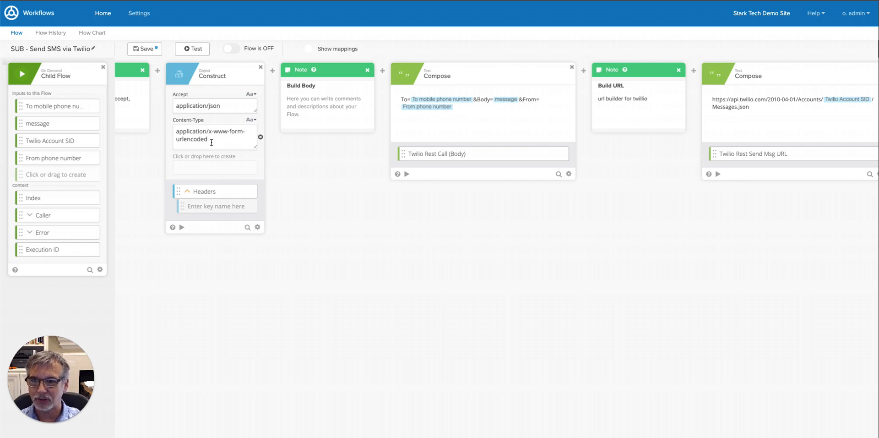
mouse_move(460, 224)
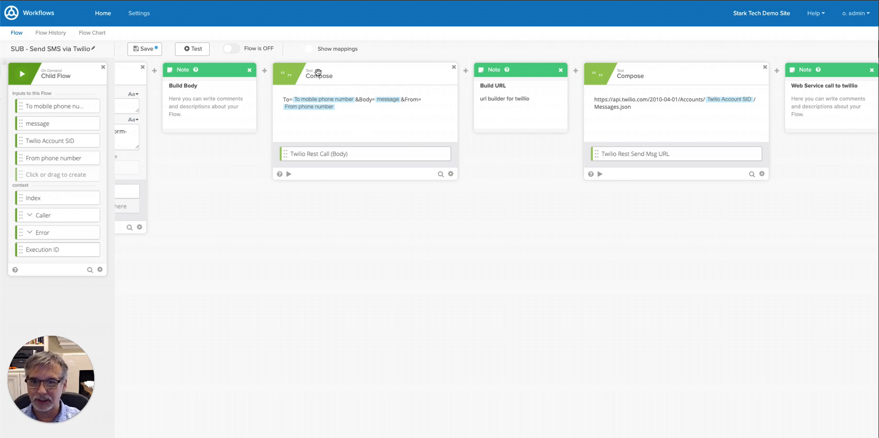
- Pan the flow canvas past the Compose cards to the HTTP Post card
drag(56, 106, 323, 99)
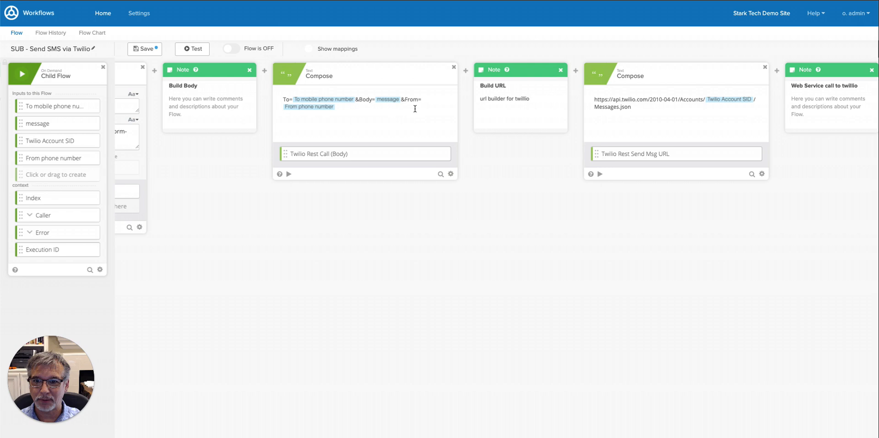
drag(56, 107, 323, 99)
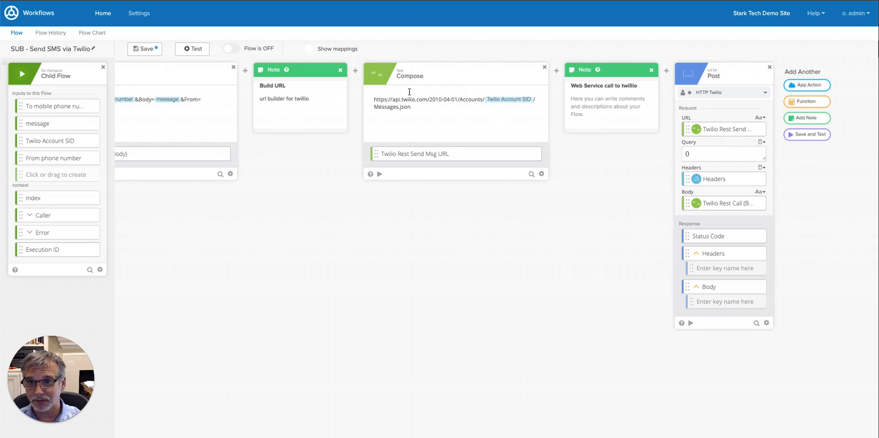
mouse_move(410, 58)
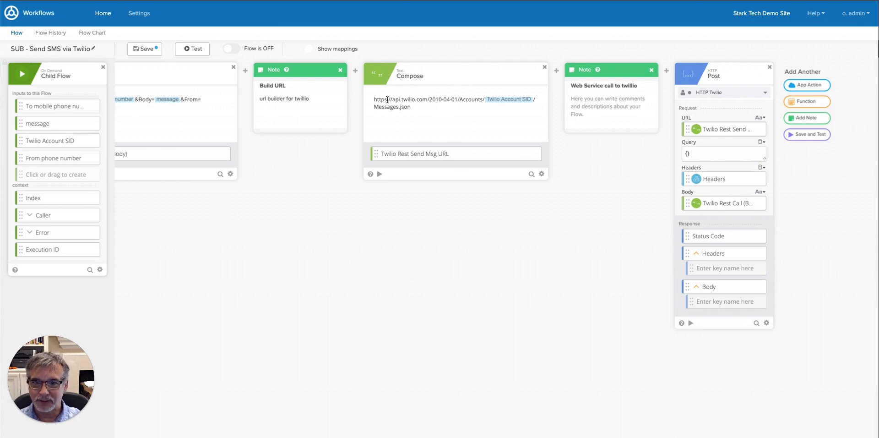
drag(374, 99, 476, 99)
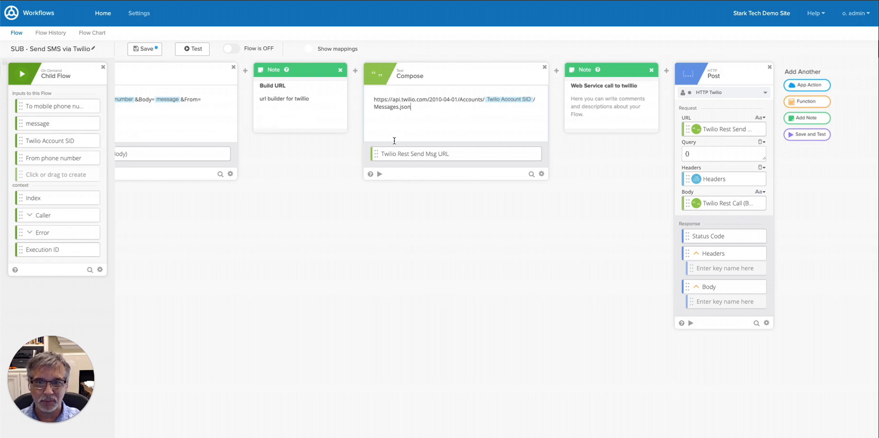
mouse_move(473, 272)
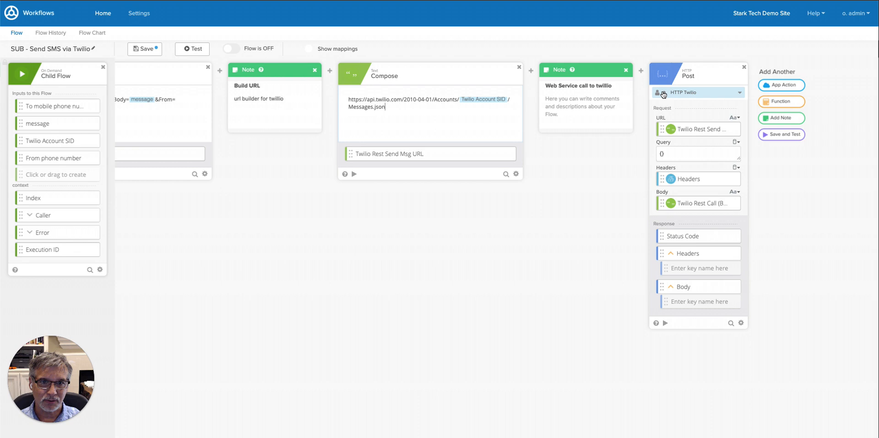
mouse_move(691, 95)
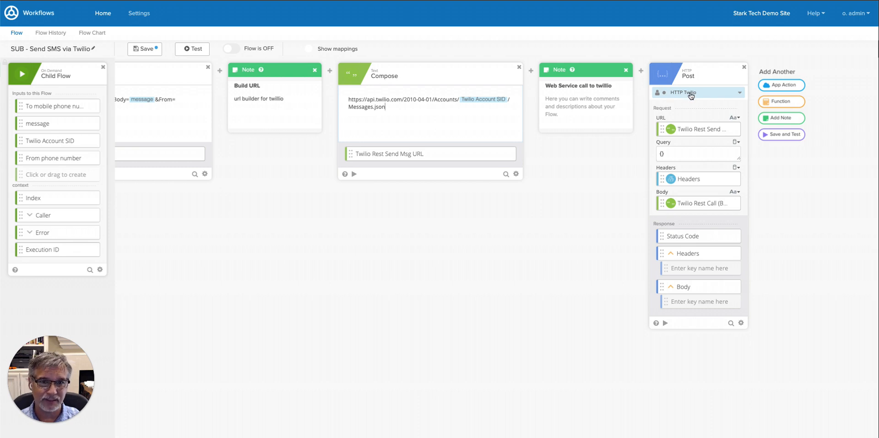
mouse_move(673, 105)
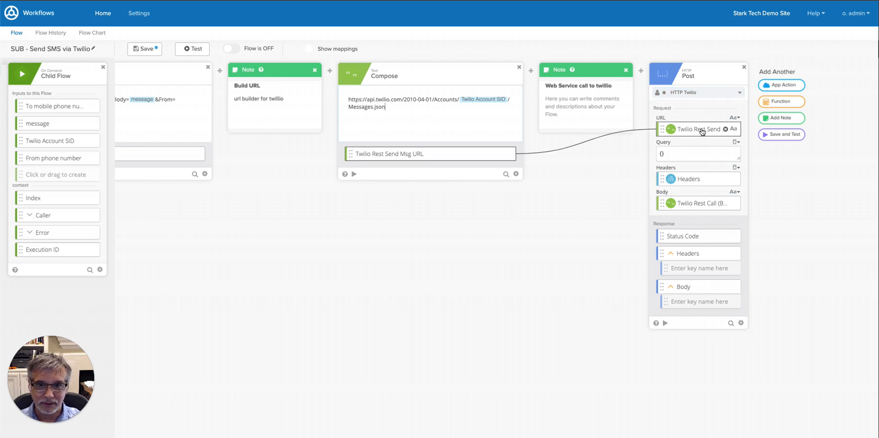
mouse_move(699, 129)
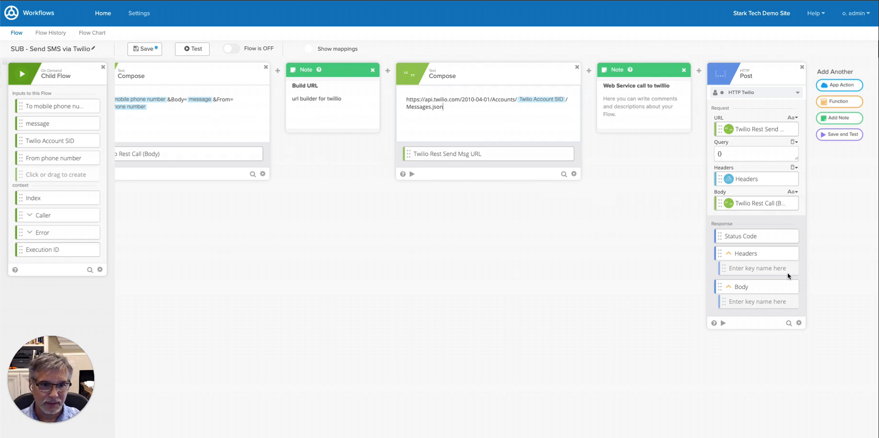
mouse_move(723, 245)
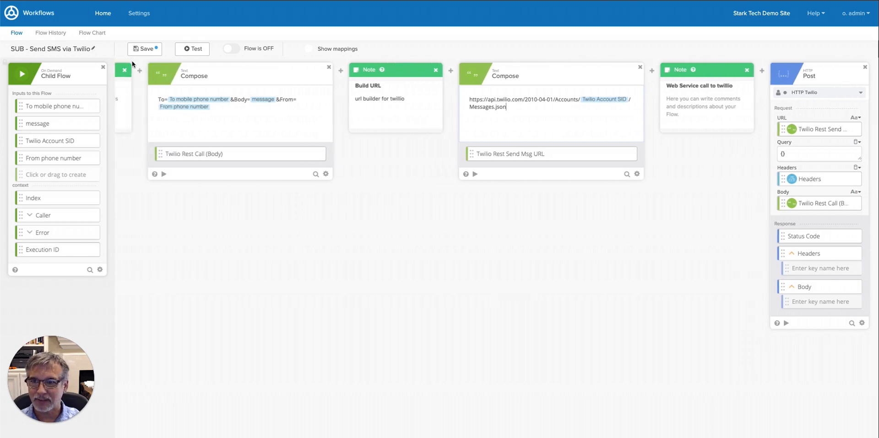
- Save the flow, switch it ON, and bring up its Test form
click(144, 49)
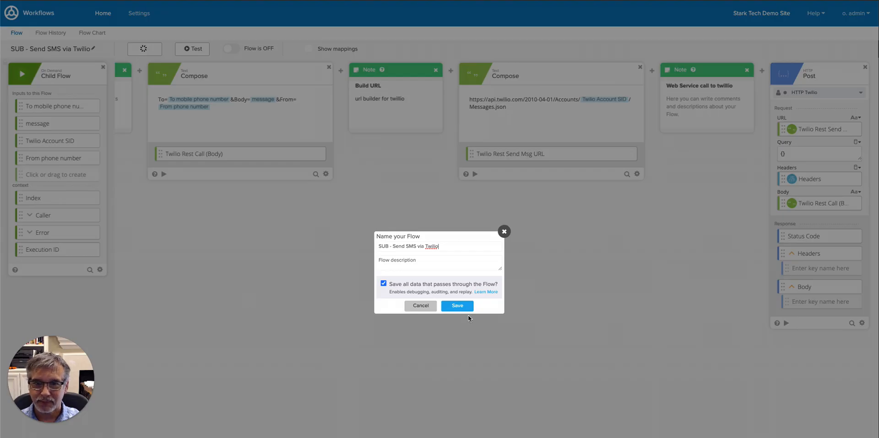
click(457, 306)
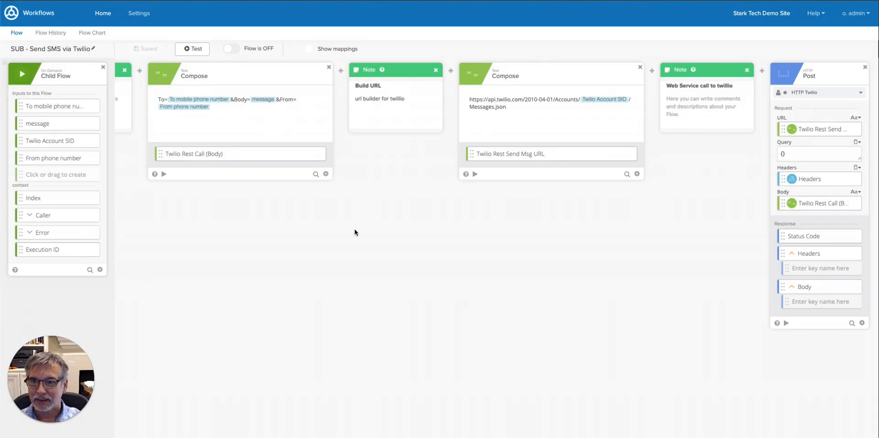
click(229, 48)
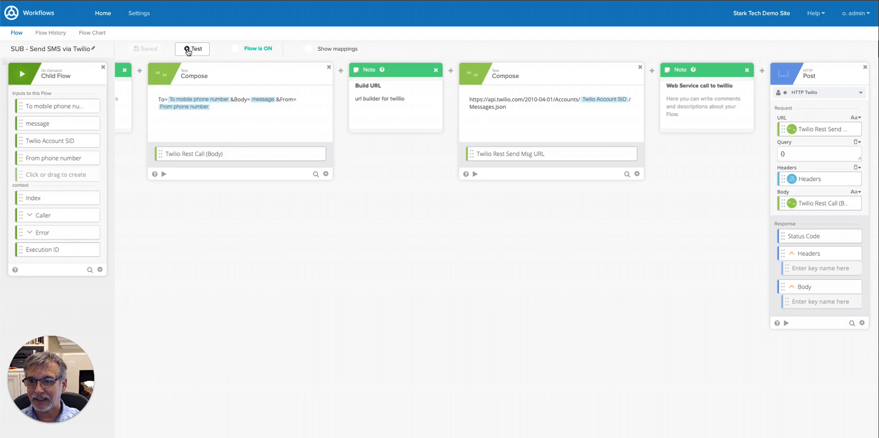
mouse_move(194, 48)
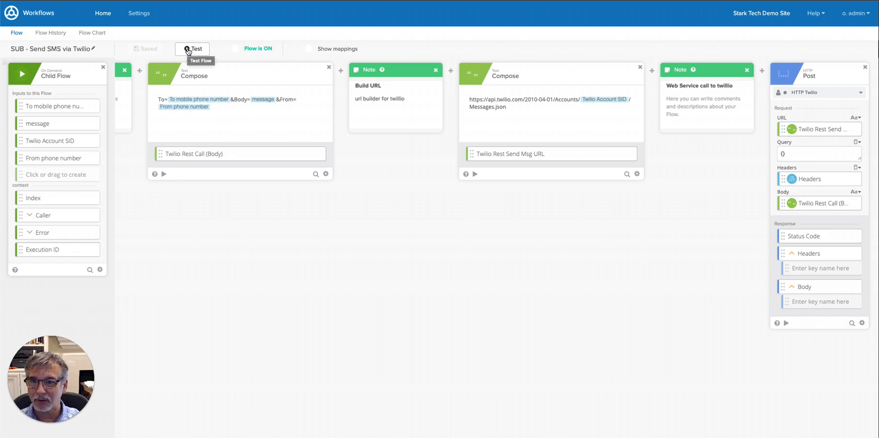
click(191, 49)
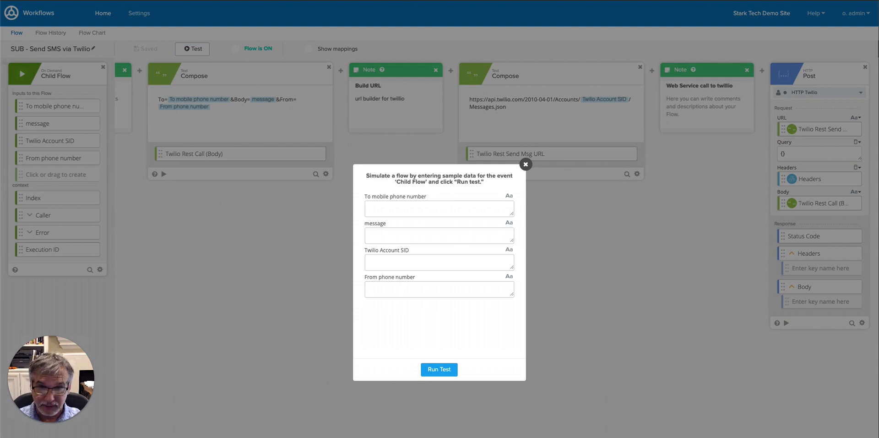
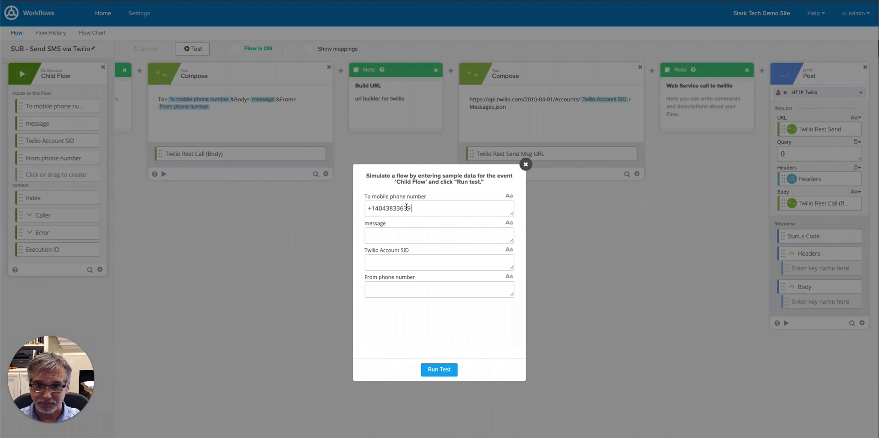
text(Hello From O)
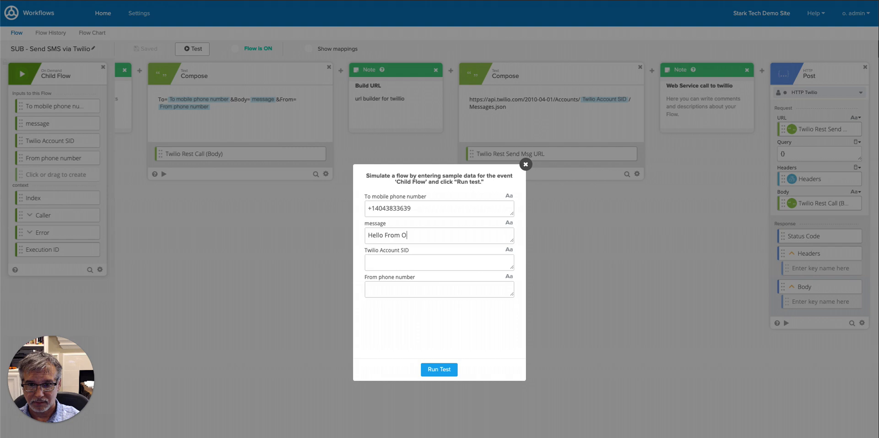
text(kta Workflows)
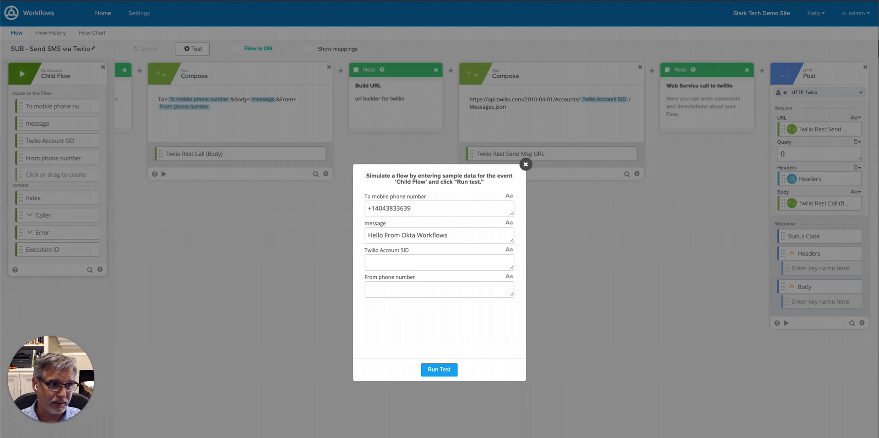
mouse_move(468, 207)
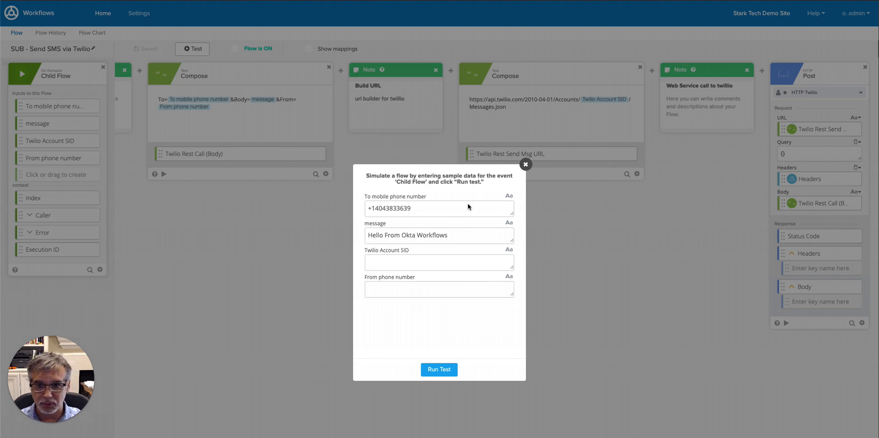
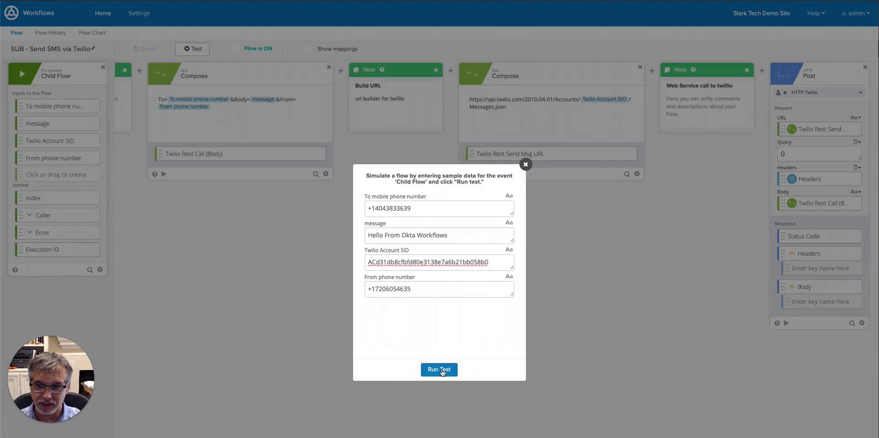
click(439, 369)
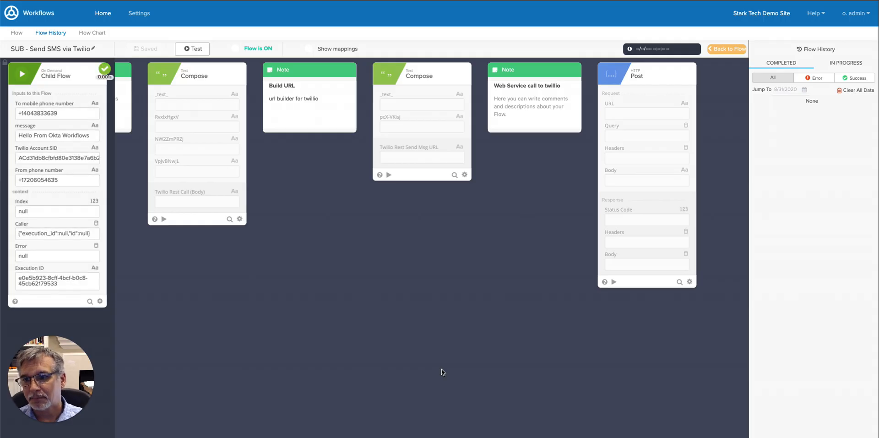
- View the successful run in Flow History and highlight HTTP Post status code 201
click(192, 48)
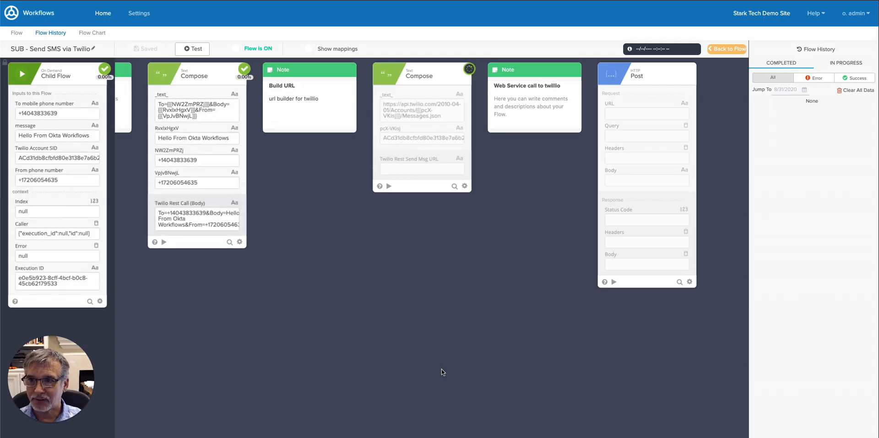
click(192, 48)
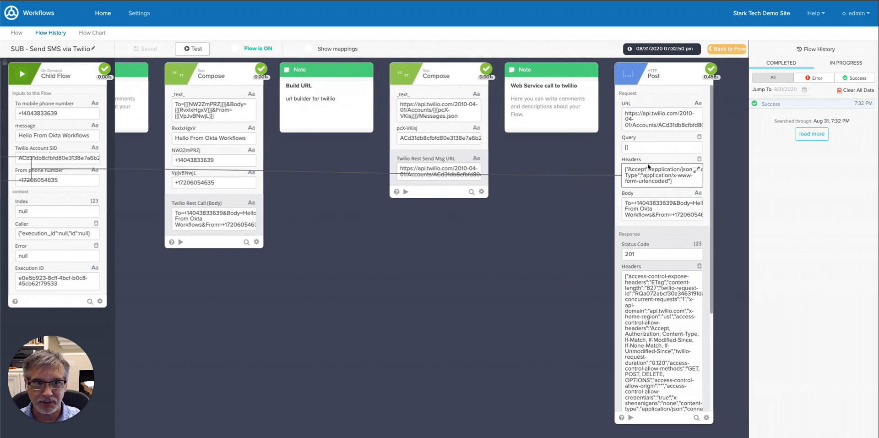
scroll(down, 3)
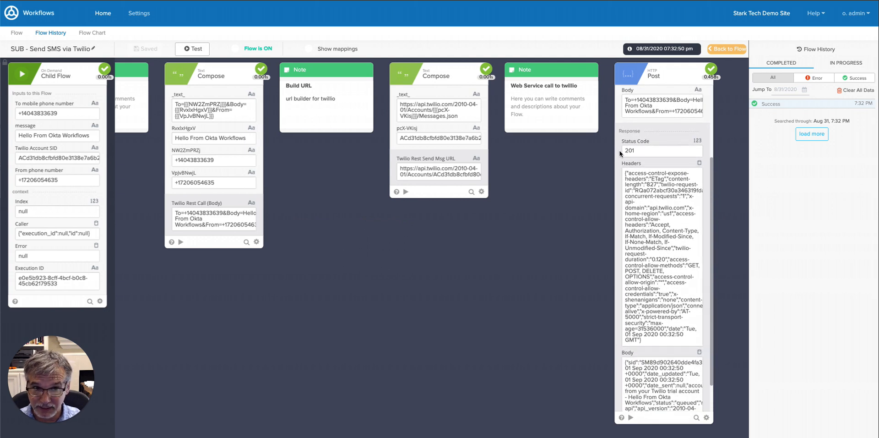
double_click(636, 151)
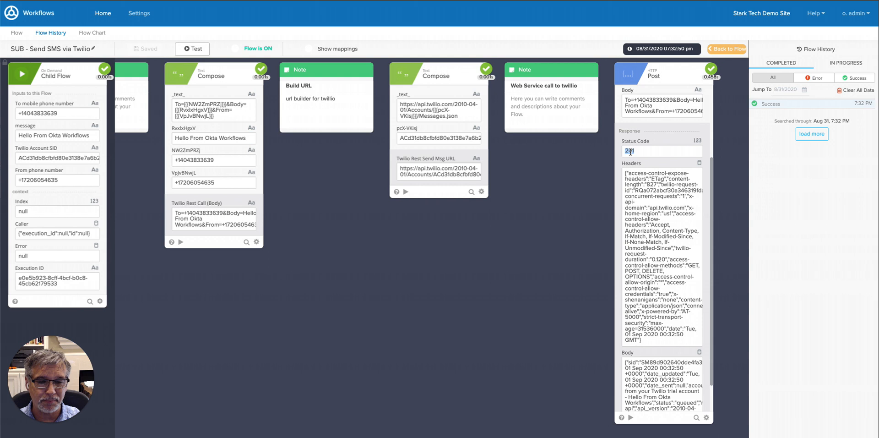